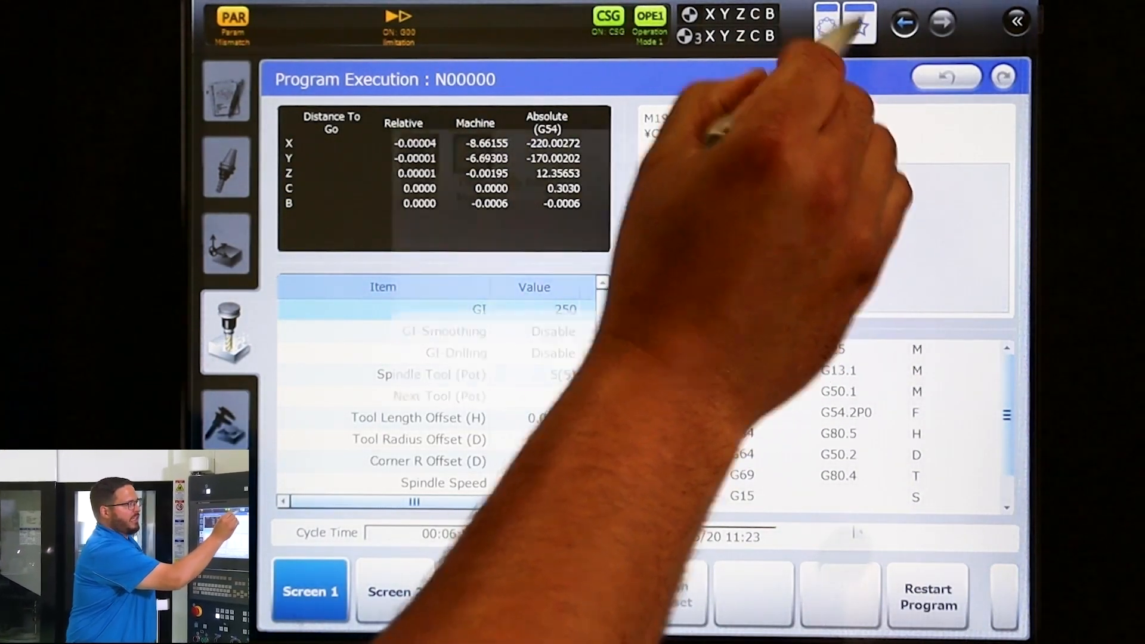
# Step: Show the Function/System screen menu from the Work Coordinates page
pyautogui.click(859, 22)
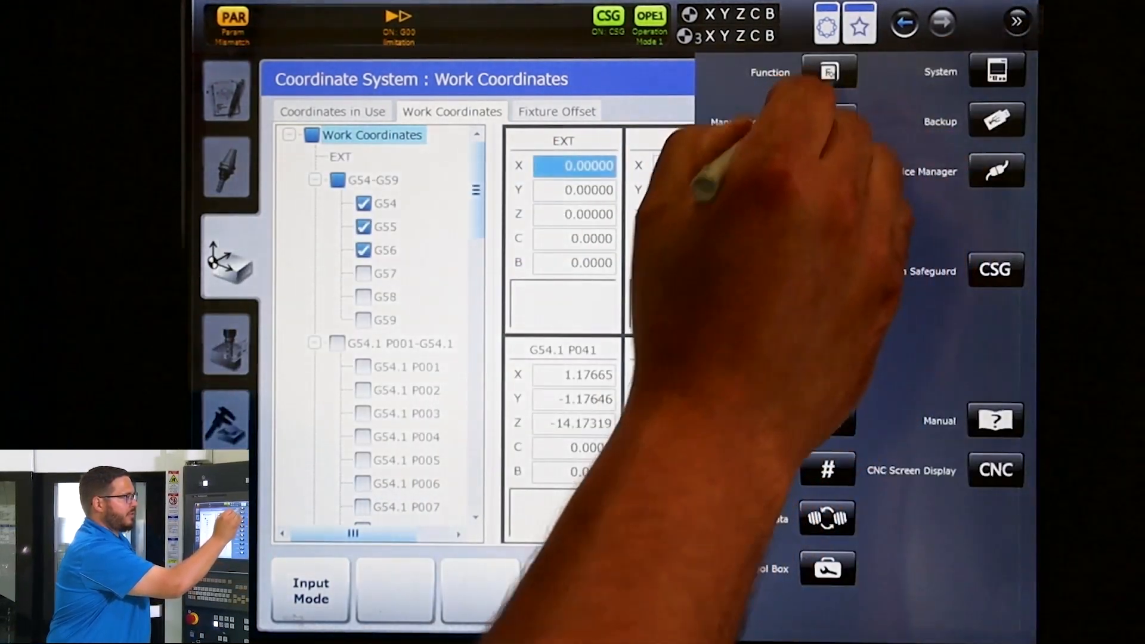
# Step: Open My Panel on the Function screen in Layout Change Mode
pyautogui.click(828, 72)
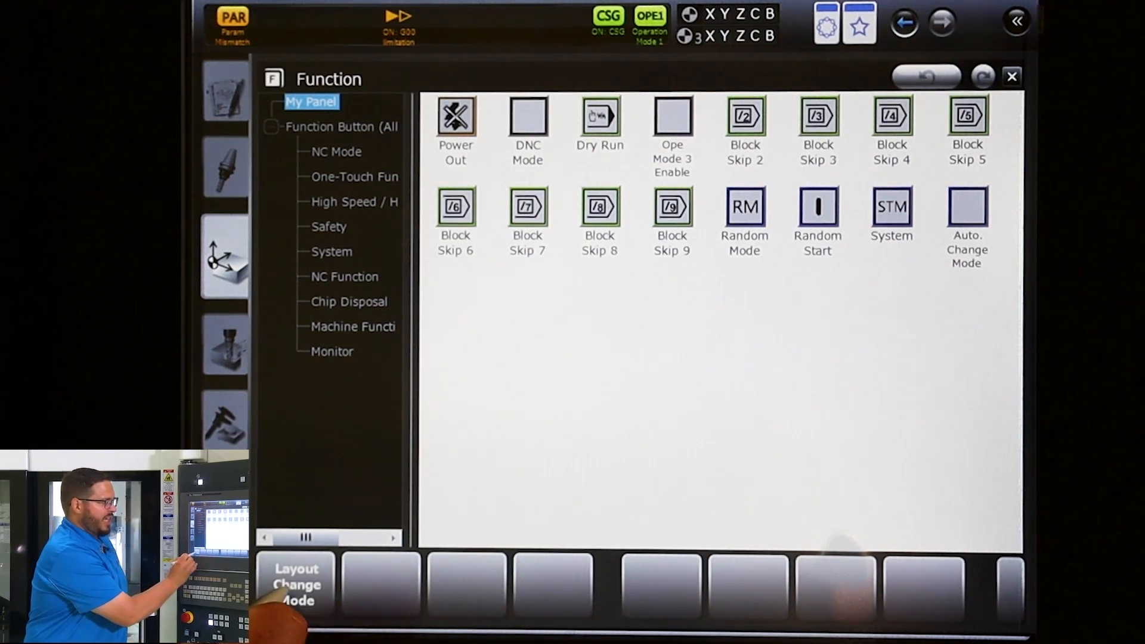
pyautogui.click(295, 584)
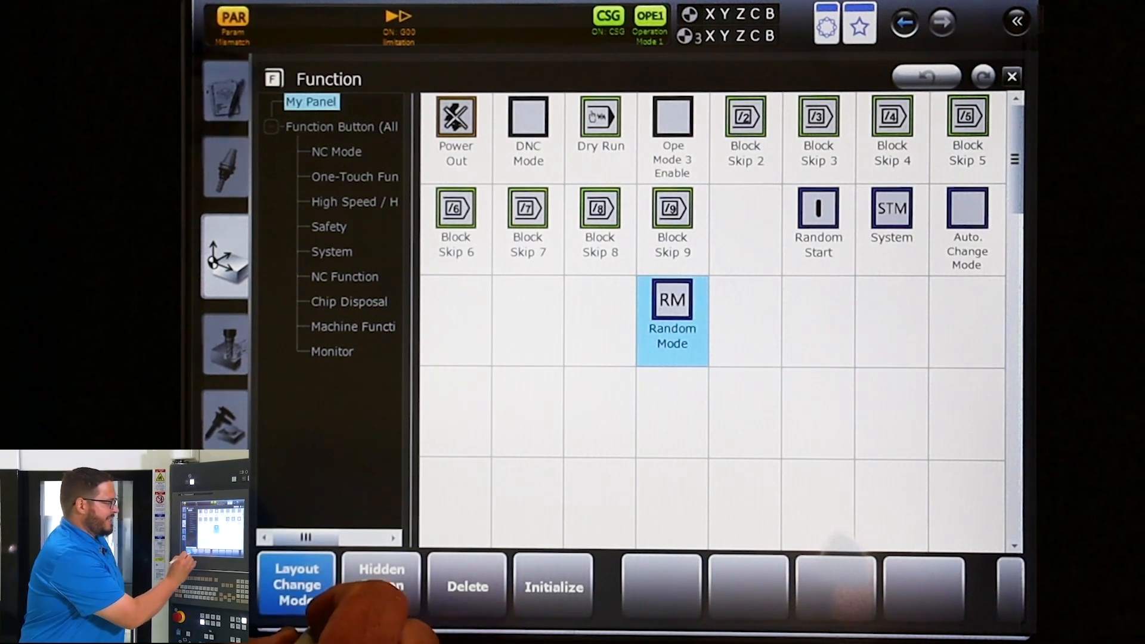
# Step: Add To Work Set Point from the hidden button list beside Random Mode
pyautogui.click(381, 585)
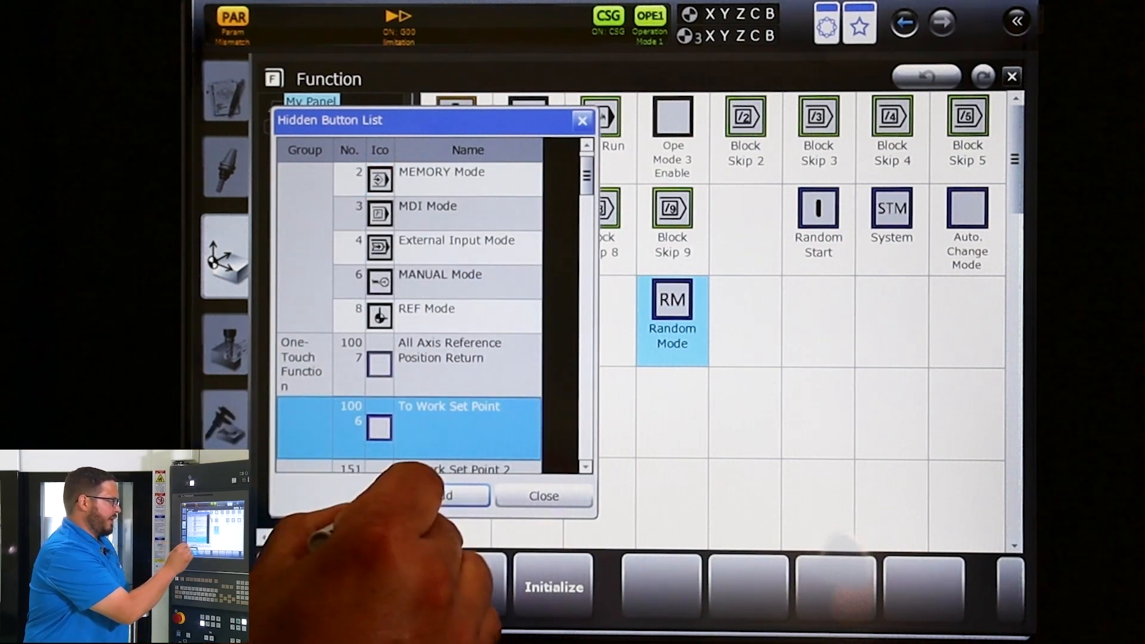
pyautogui.click(442, 495)
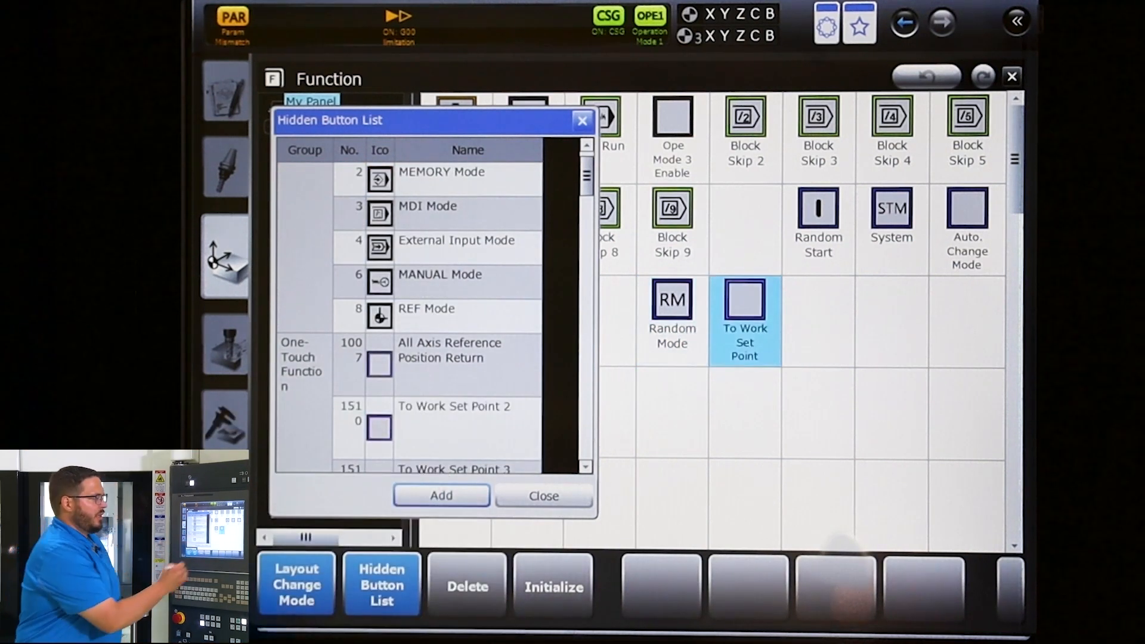
pyautogui.click(543, 496)
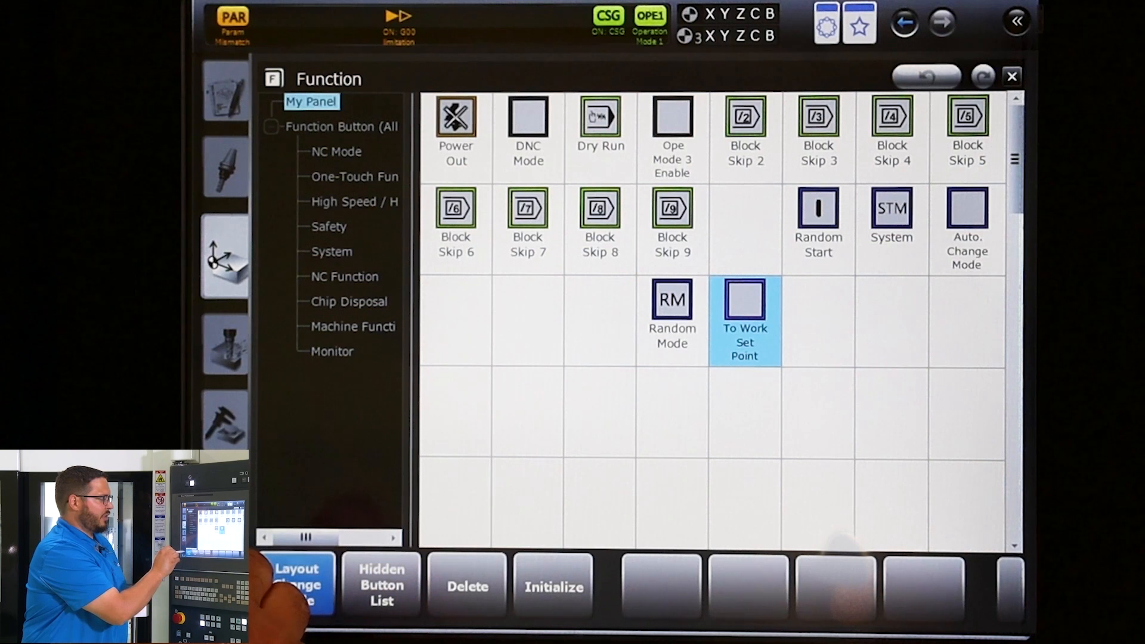
# Step: Exit layout editing, confirm saving the My Panel layout, and close the preview
pyautogui.click(296, 584)
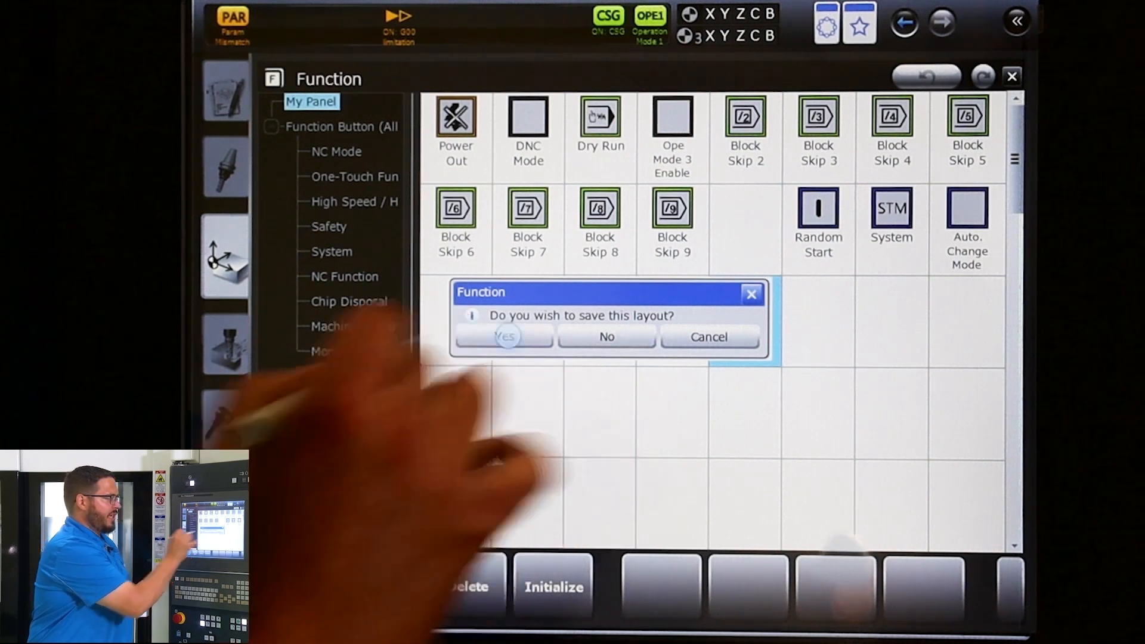
pyautogui.click(504, 337)
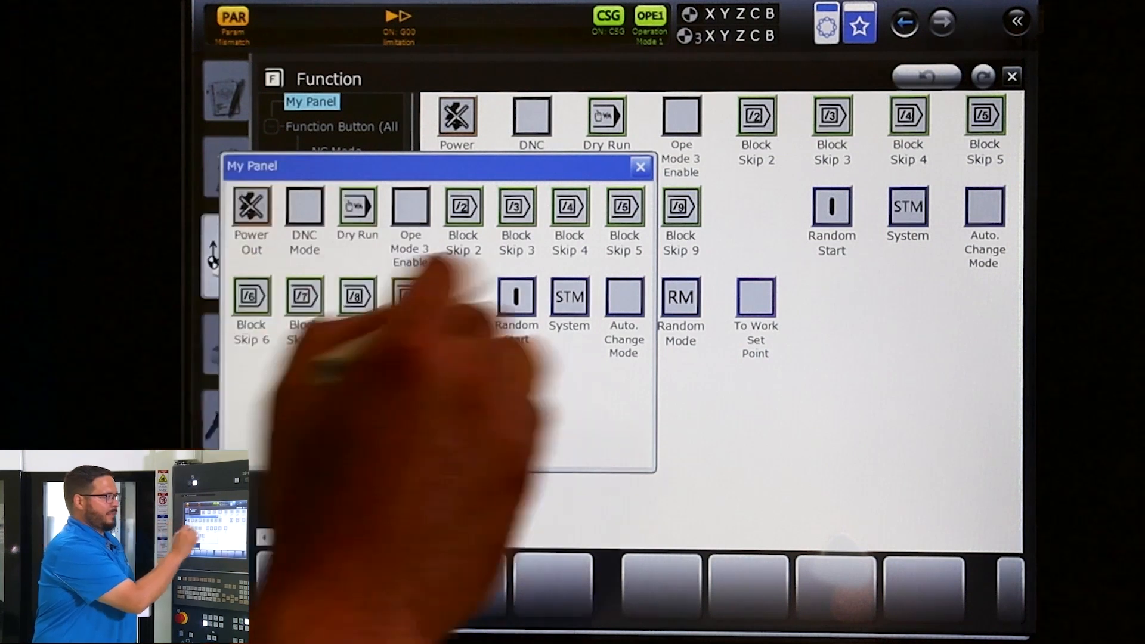
pyautogui.click(640, 167)
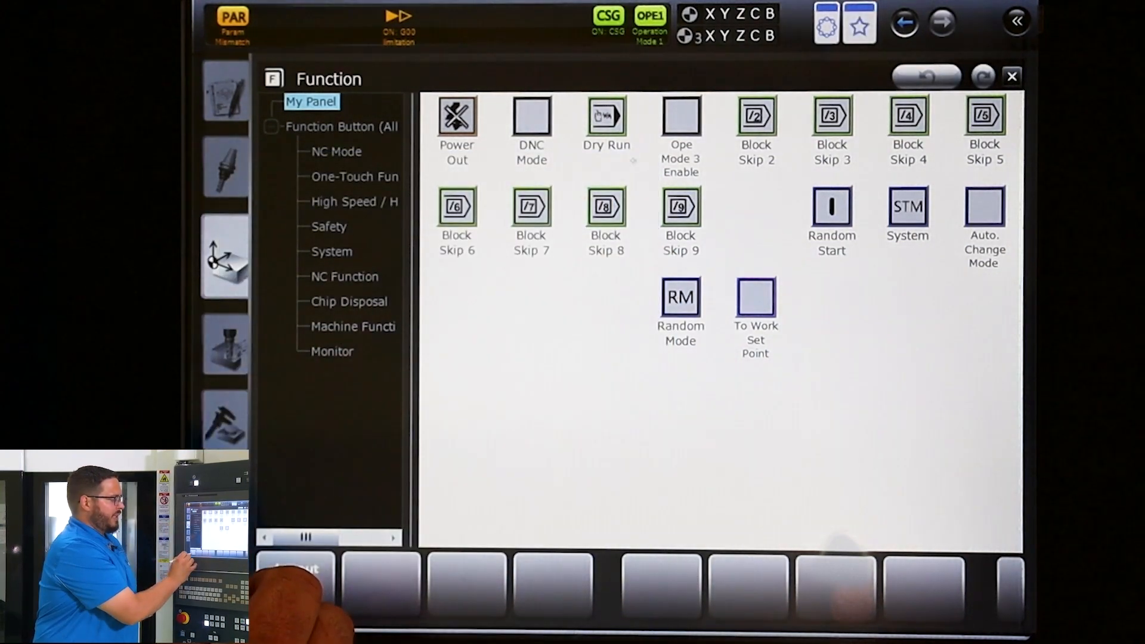
# Step: Reopen layout editing and delete the Block Skip 7 button from My Panel
pyautogui.click(296, 576)
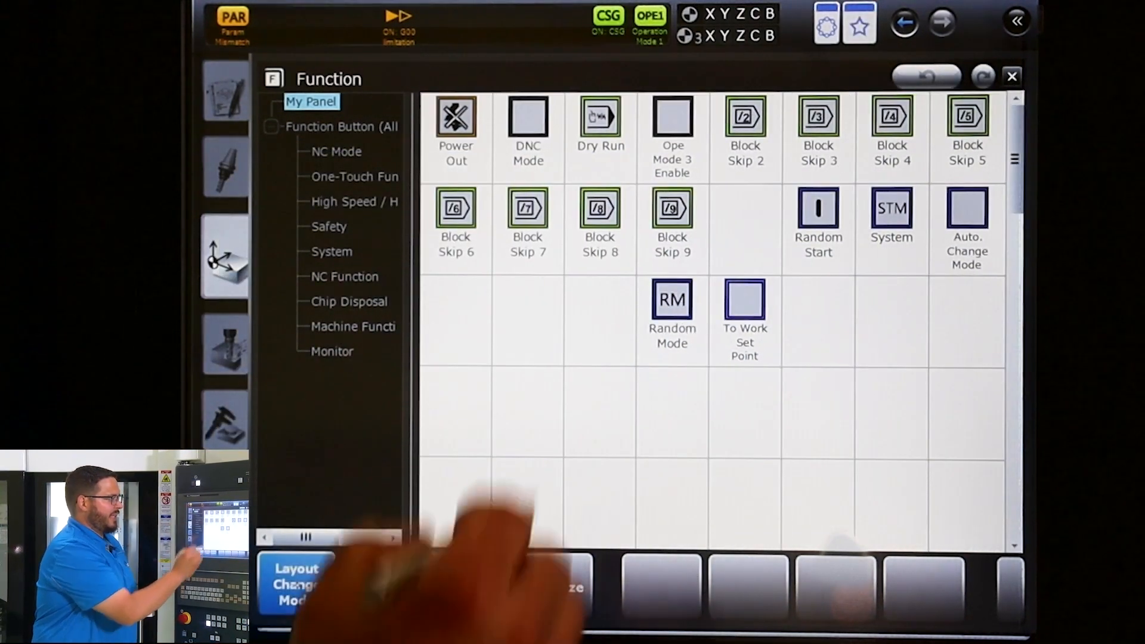
pyautogui.click(528, 210)
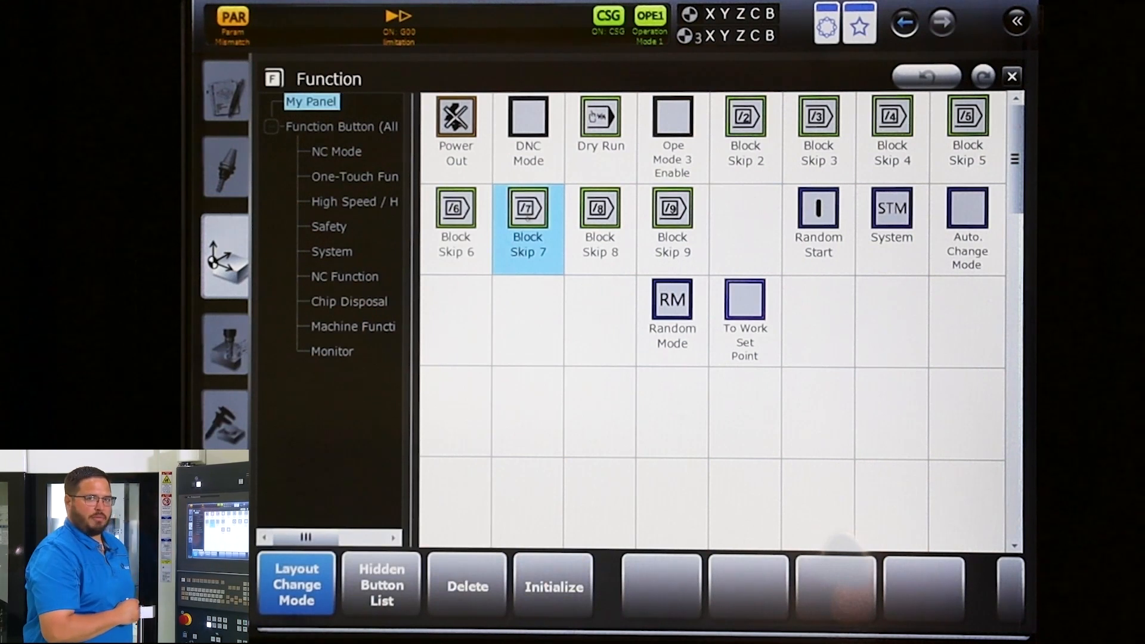
pyautogui.click(466, 586)
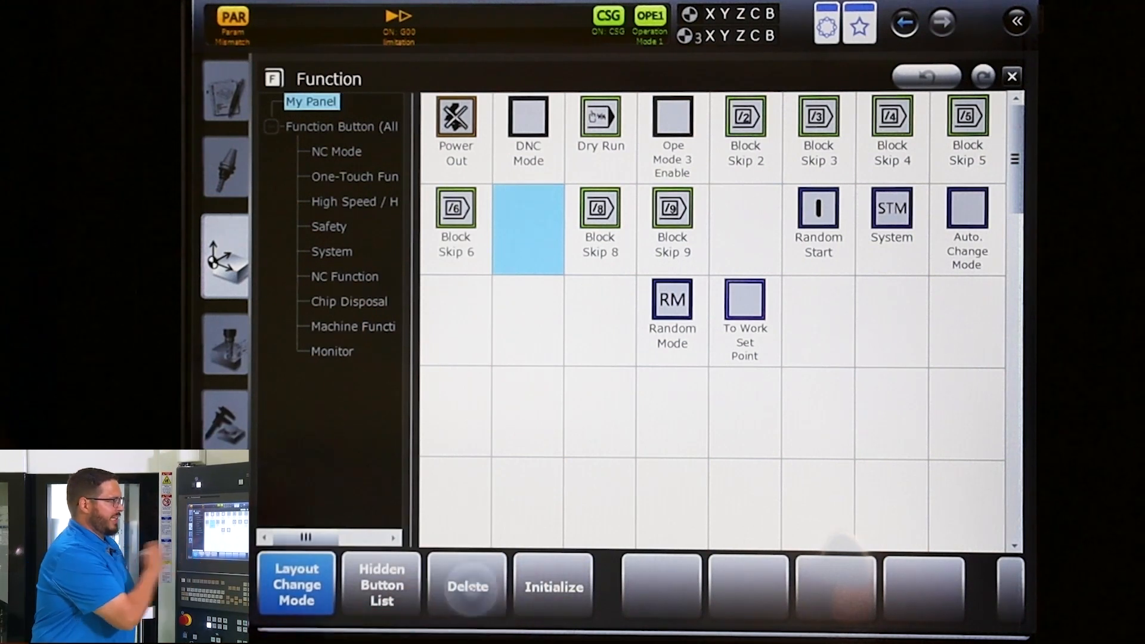
pyautogui.click(456, 212)
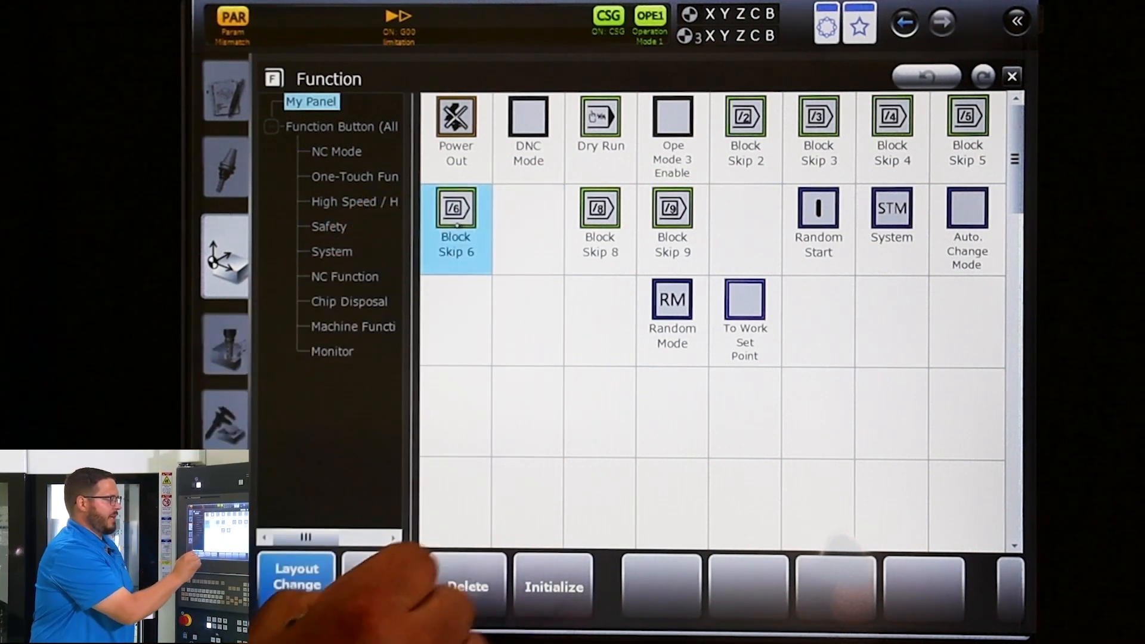